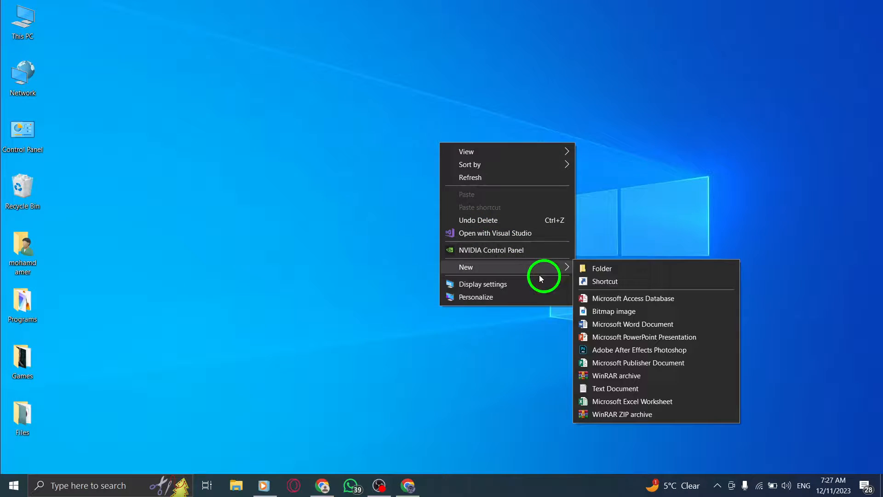
# Step: Start and then abandon the New Shortcut wizard on the desktop
pyautogui.click(603, 281)
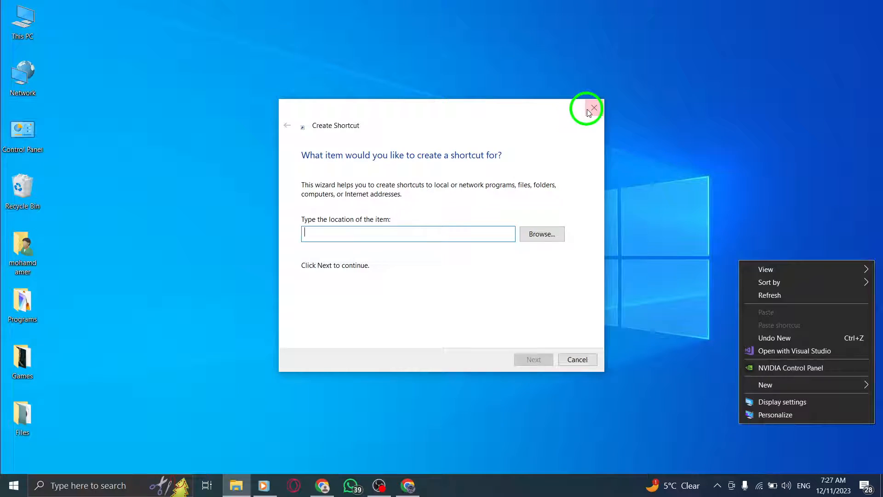
pyautogui.click(592, 108)
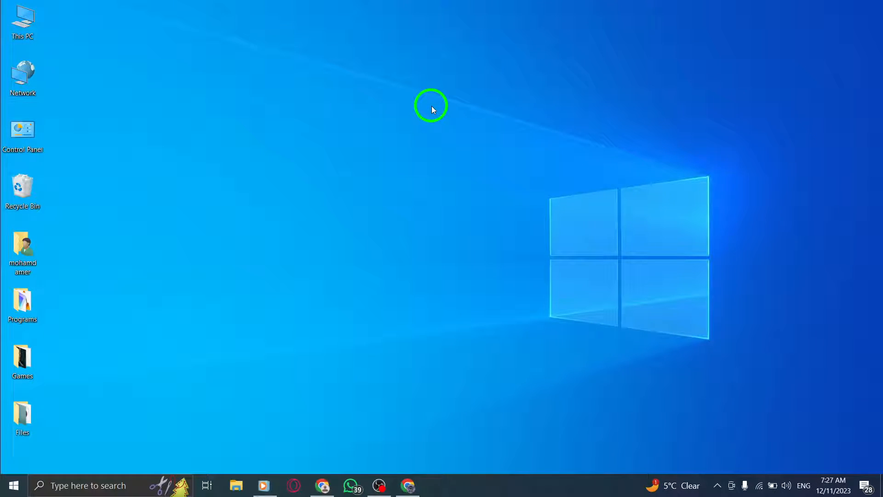
pyautogui.moveTo(507, 157)
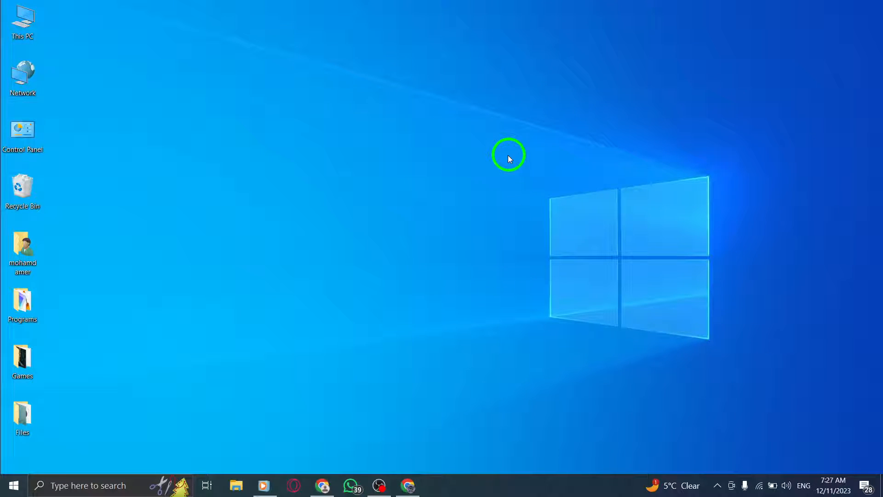
pyautogui.moveTo(321, 485)
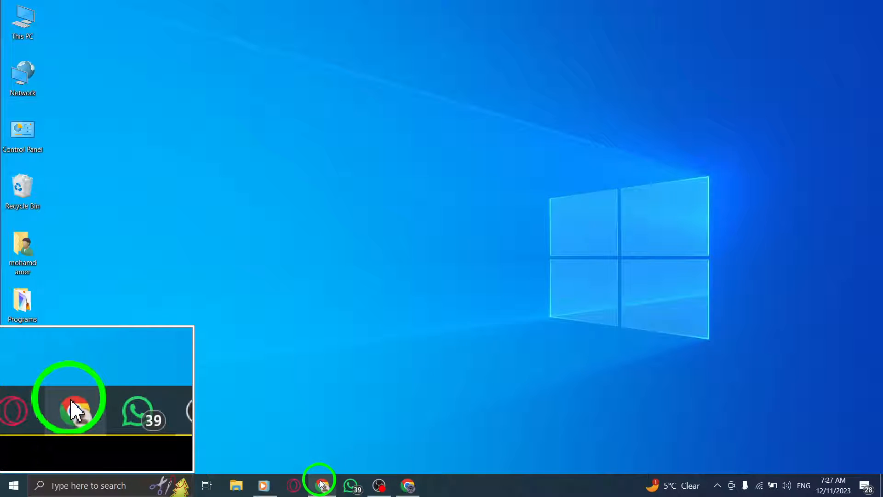
# Step: Launch Google Chrome from the taskbar and expand its main three-dot menu
pyautogui.click(69, 397)
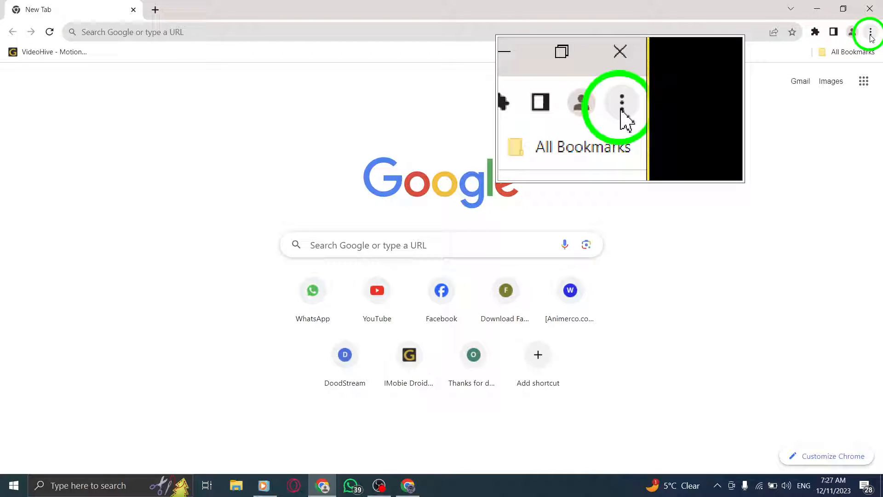
pyautogui.moveTo(869, 32)
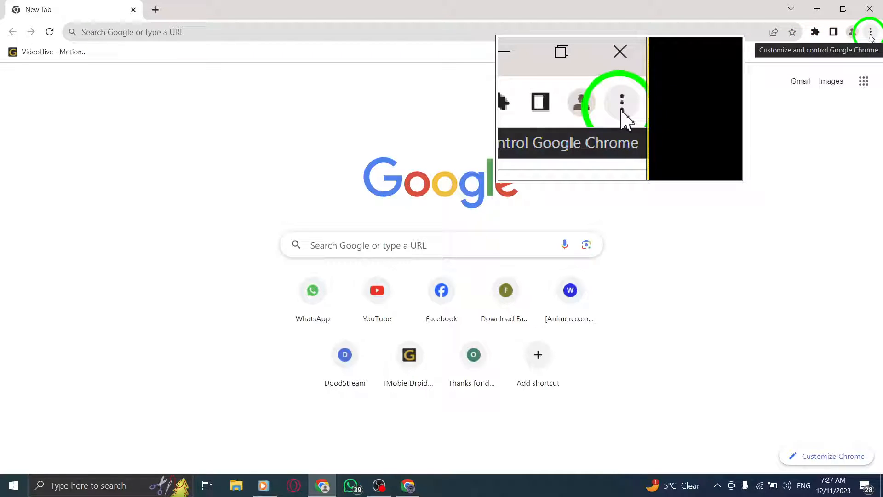
pyautogui.click(870, 32)
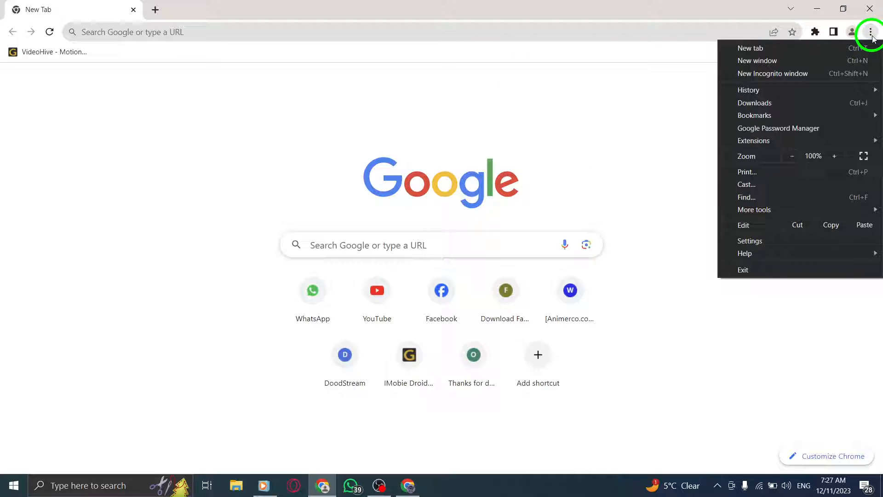
pyautogui.moveTo(841, 241)
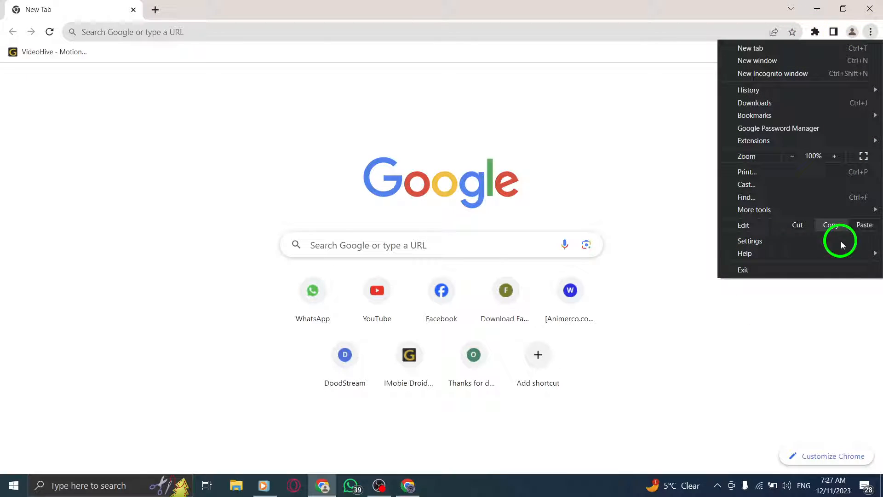
pyautogui.moveTo(748, 89)
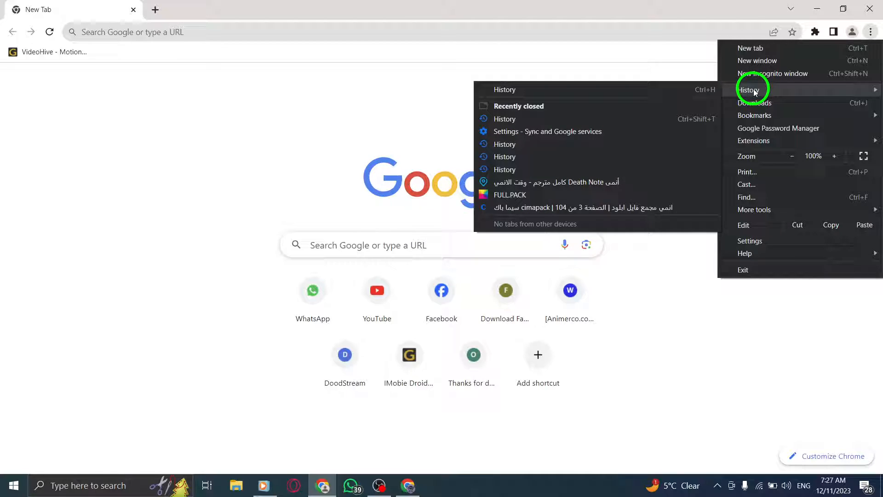
pyautogui.moveTo(600, 101)
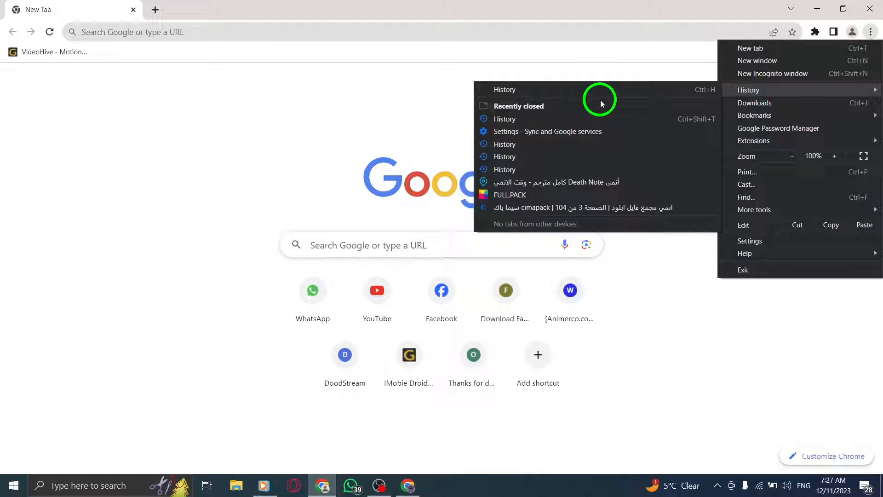
pyautogui.moveTo(505, 90)
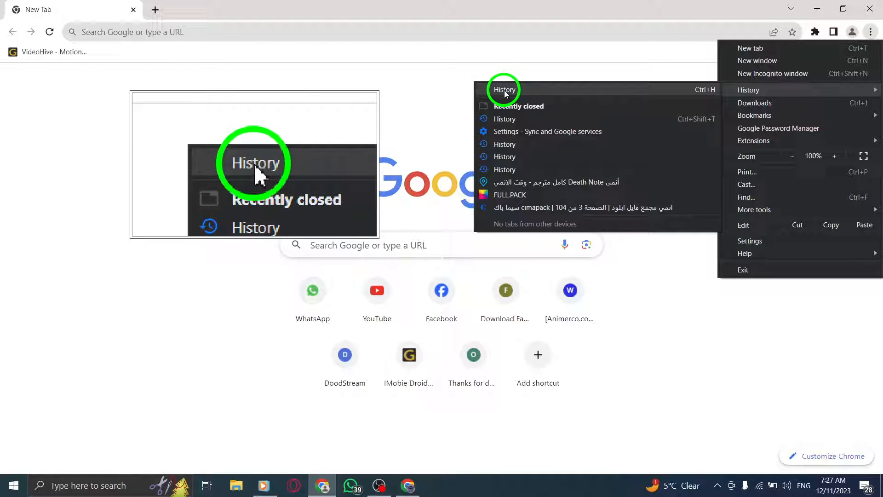
# Step: Show the full History page, viewing it By date and then By group
pyautogui.click(504, 89)
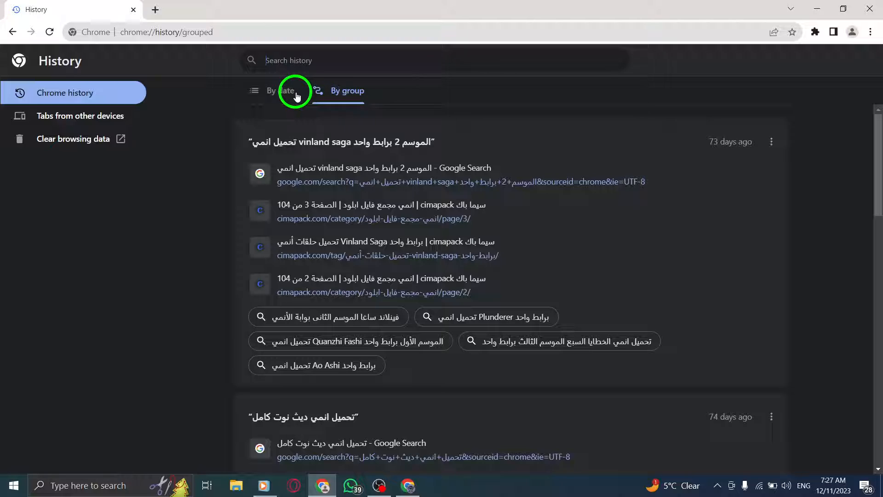
pyautogui.click(281, 91)
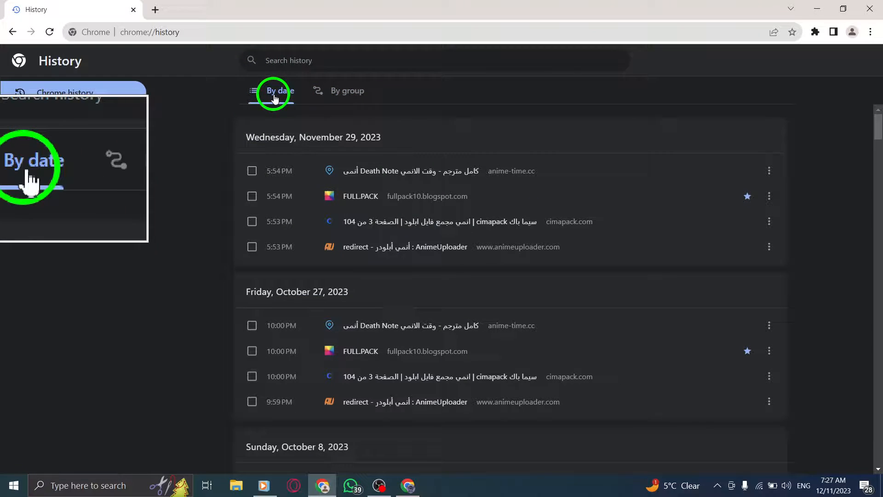
pyautogui.moveTo(347, 90)
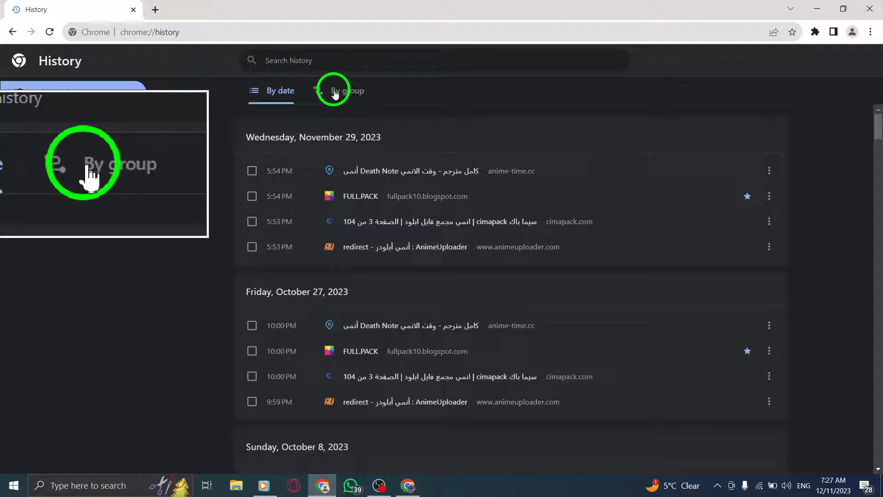
pyautogui.click(346, 90)
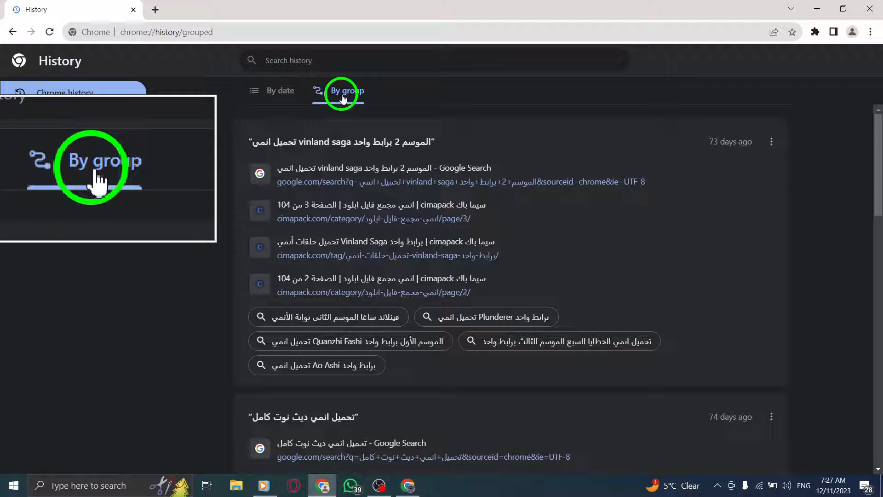
pyautogui.moveTo(421, 126)
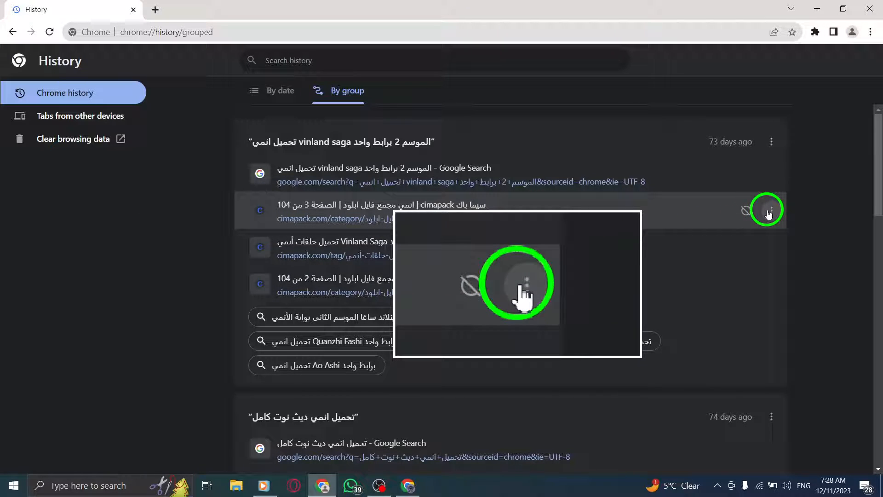
# Step: Expand the three-dot menus on a history entry and on its group, then return to the desktop
pyautogui.click(767, 210)
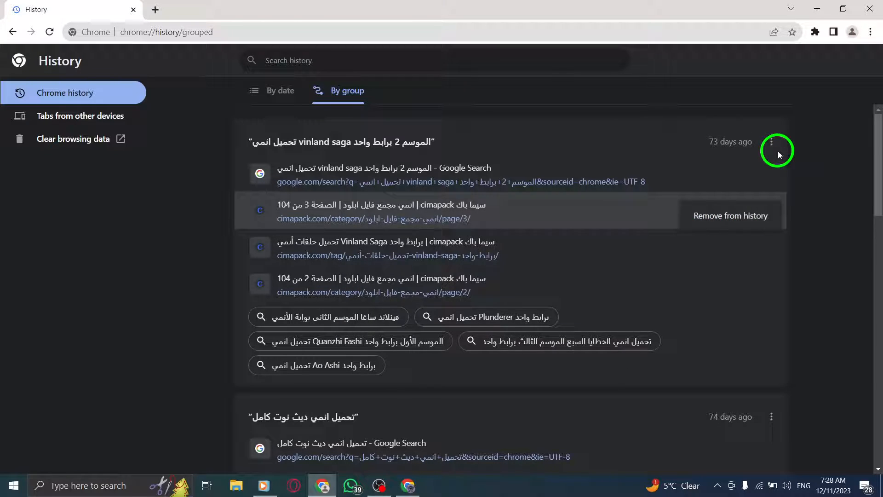
pyautogui.click(776, 150)
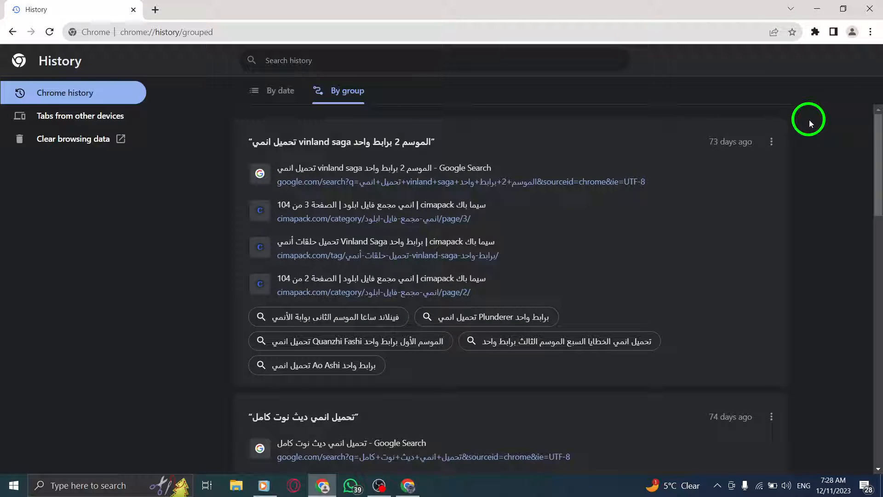
pyautogui.click(151, 9)
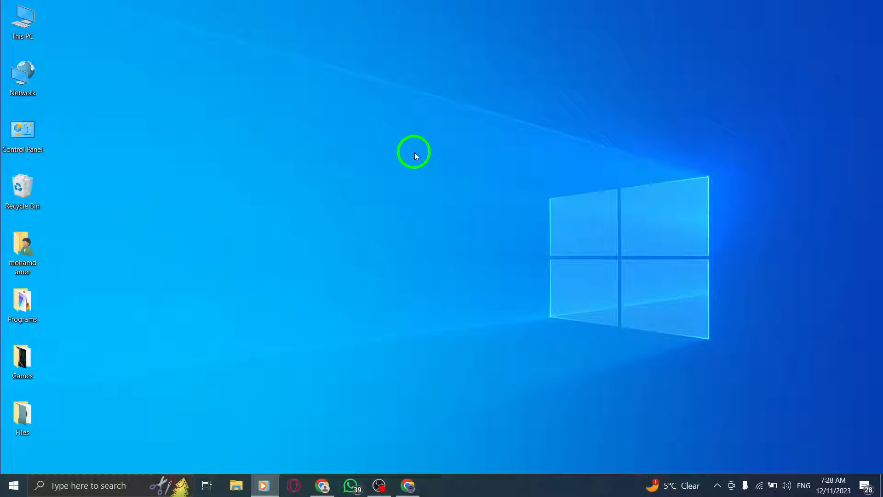
pyautogui.moveTo(433, 186)
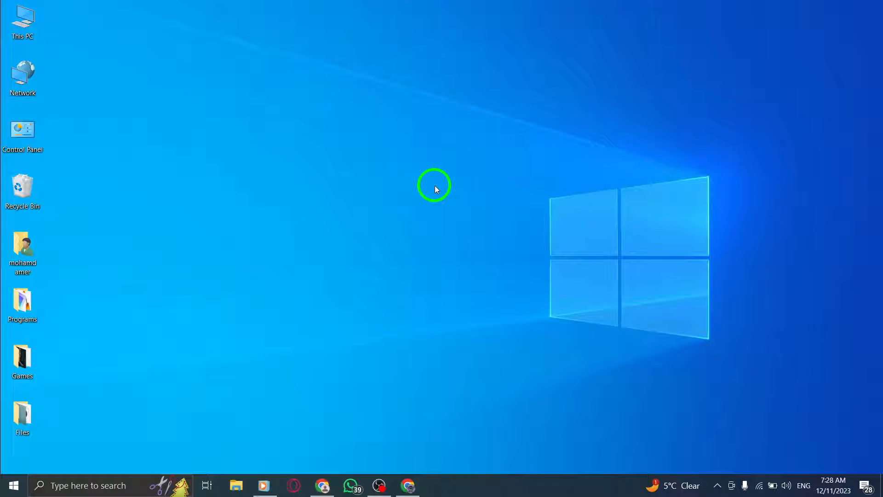